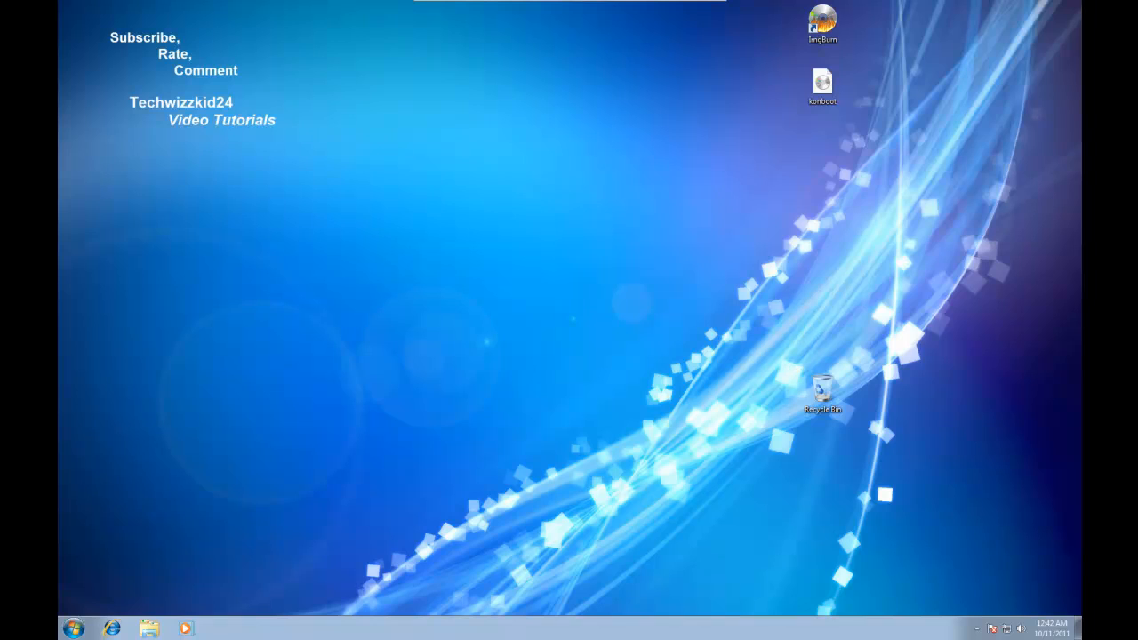
pyautogui.moveTo(324, 181)
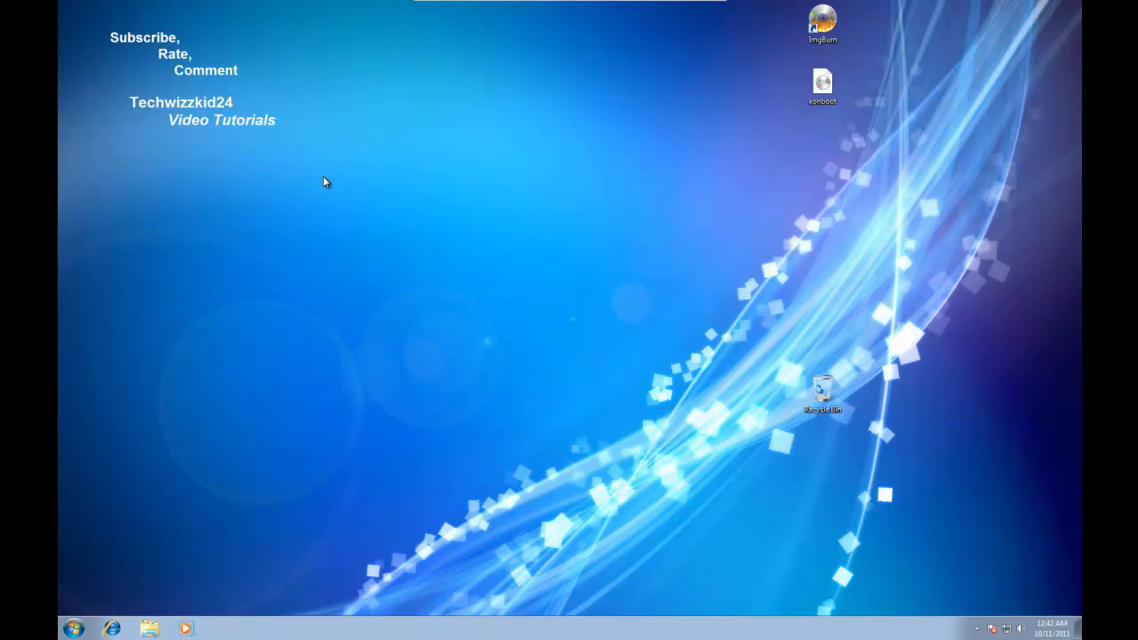
# - Launch ImgBurn from its desktop icon
pyautogui.click(822, 22)
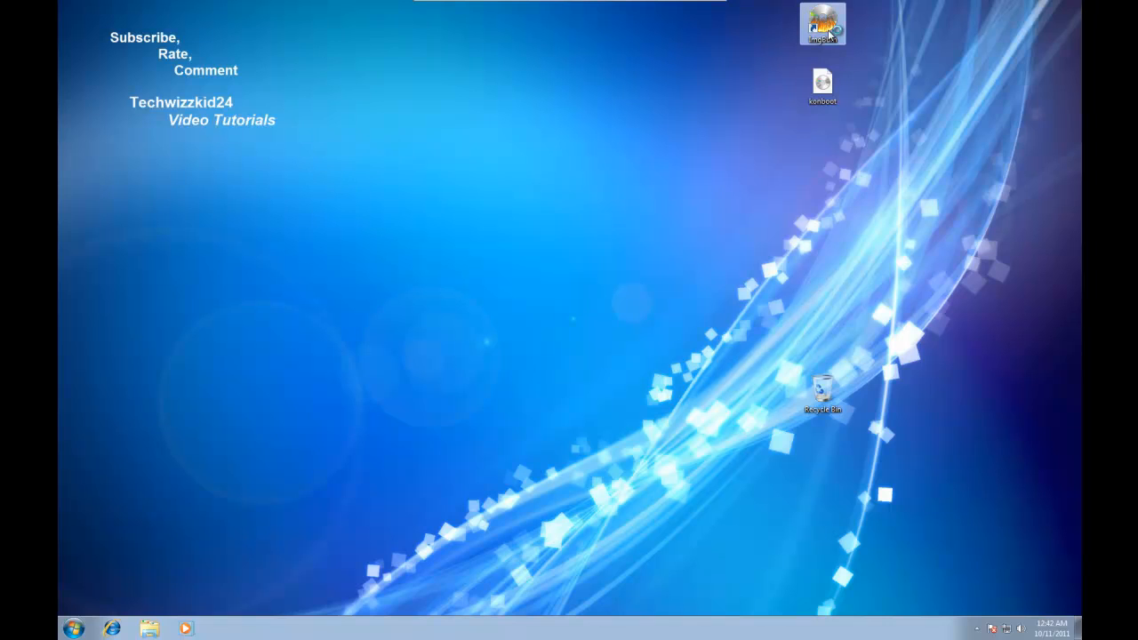
pyautogui.doubleClick(821, 23)
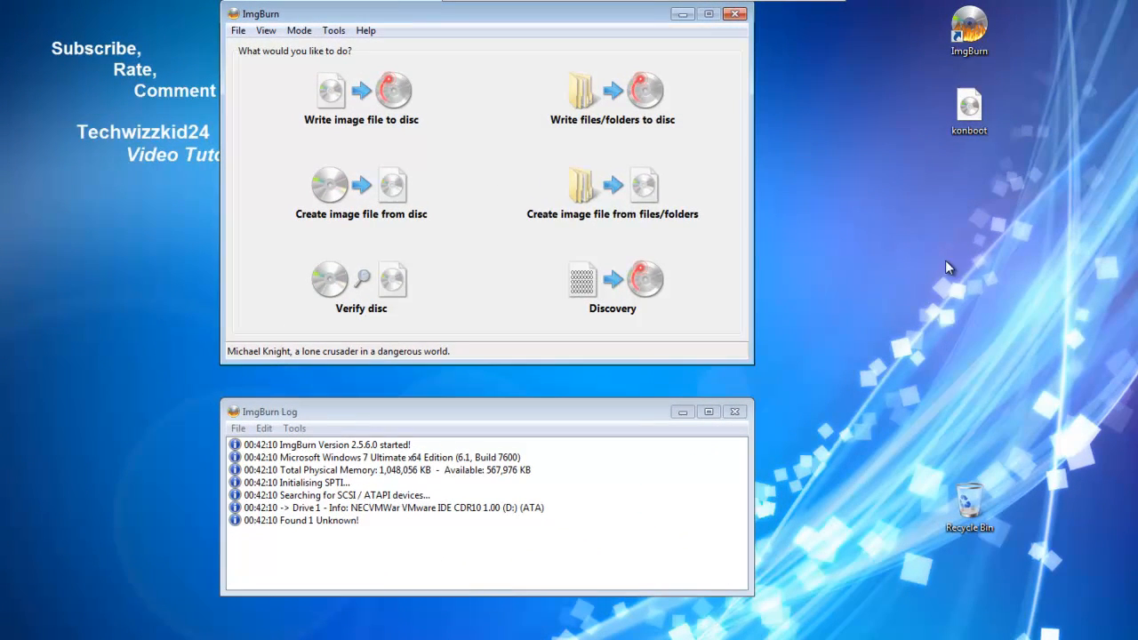
pyautogui.moveTo(612, 98)
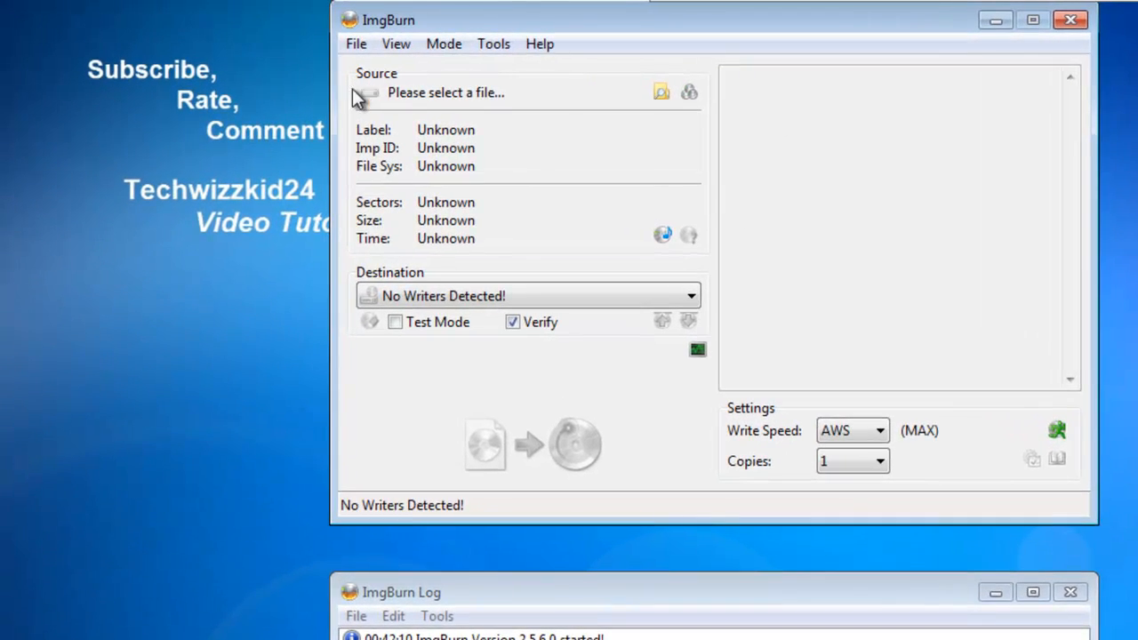
pyautogui.moveTo(629, 110)
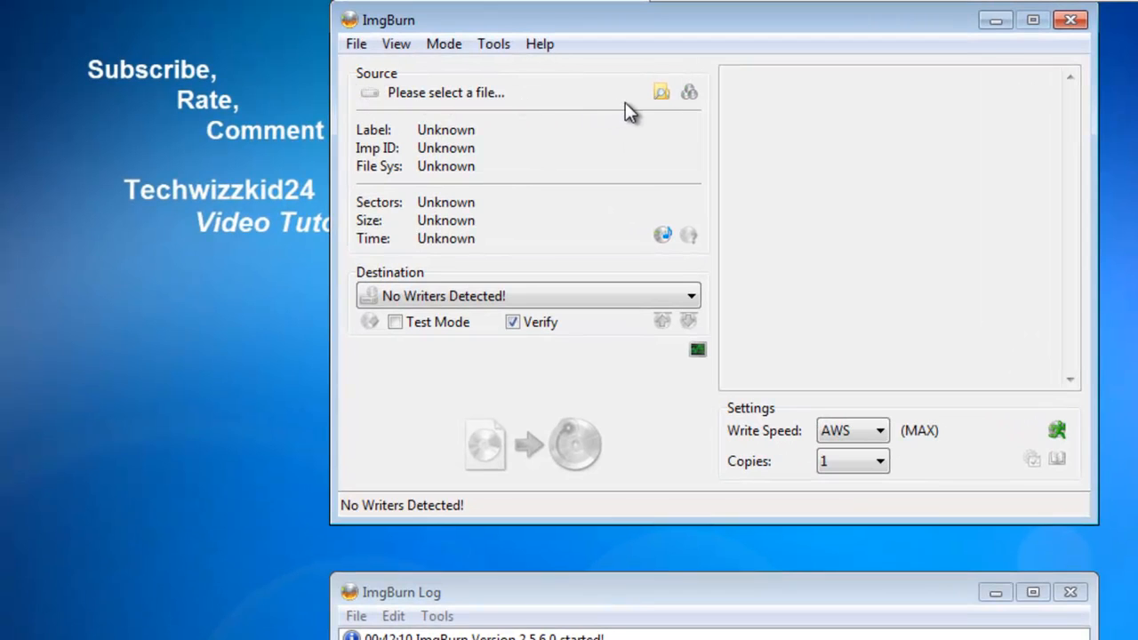
pyautogui.moveTo(662, 92)
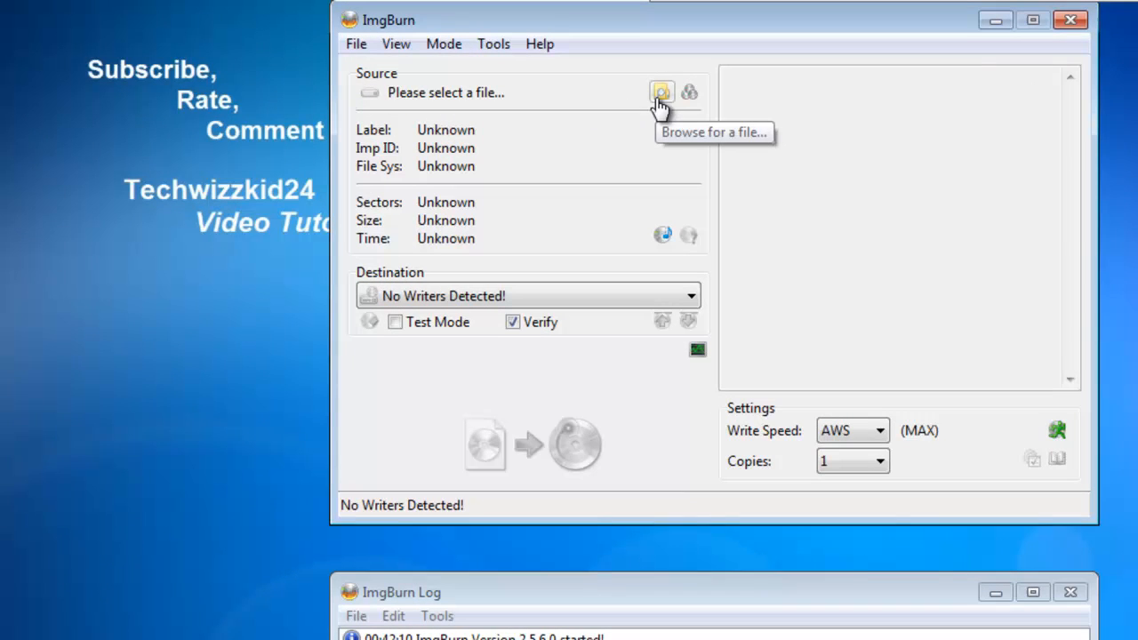
# - Load konboot.iso from the Desktop as the source image to write
pyautogui.click(662, 93)
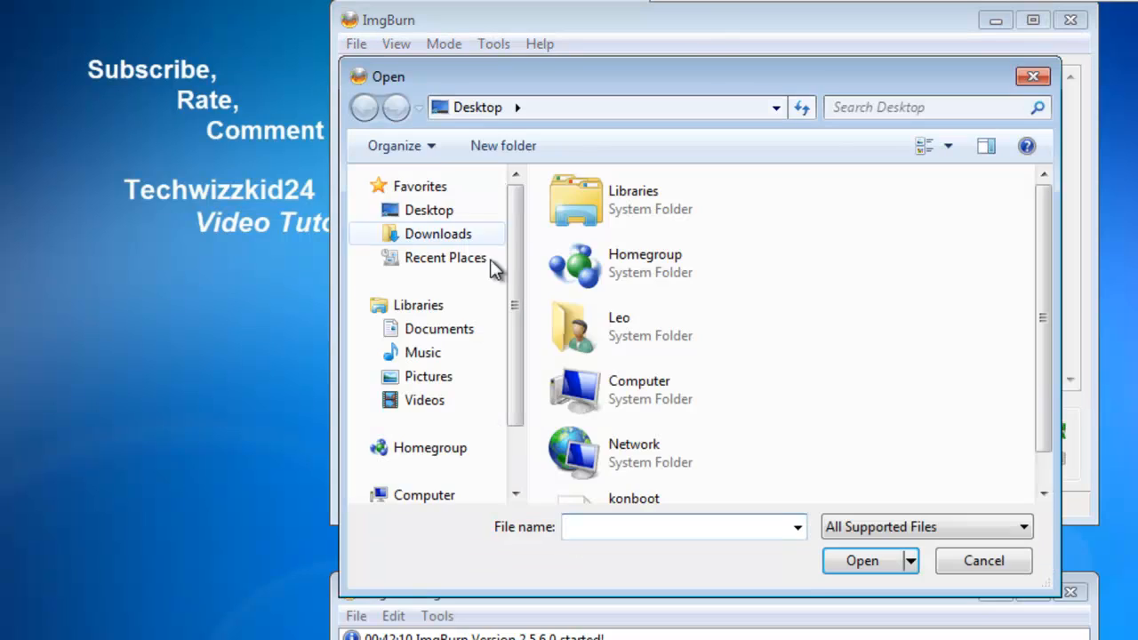
pyautogui.scroll(-3)
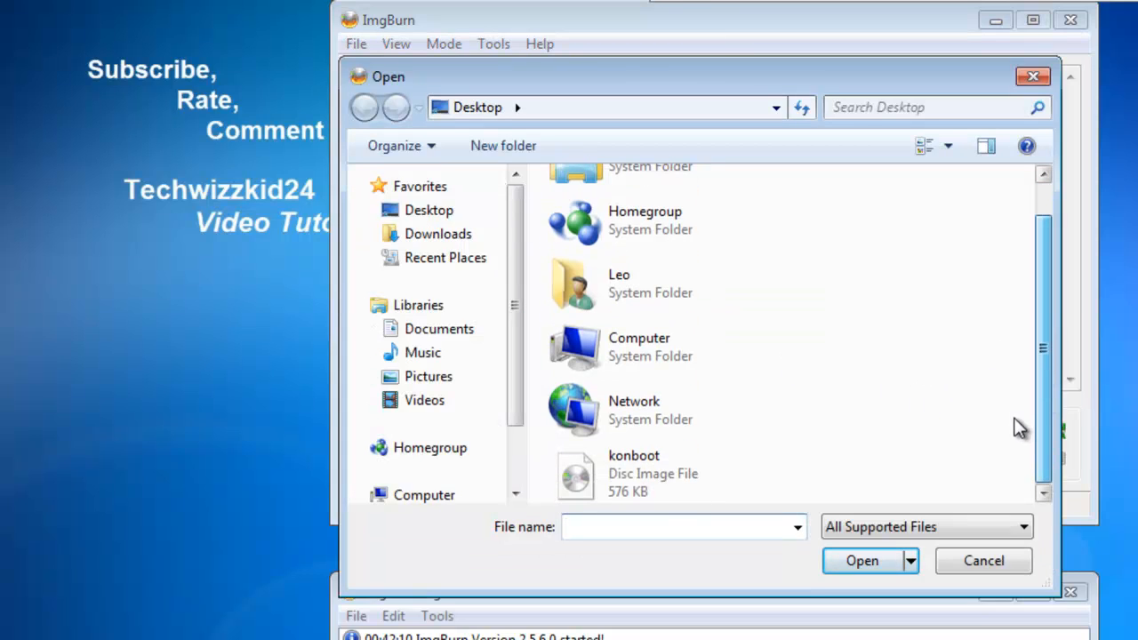
pyautogui.click(633, 473)
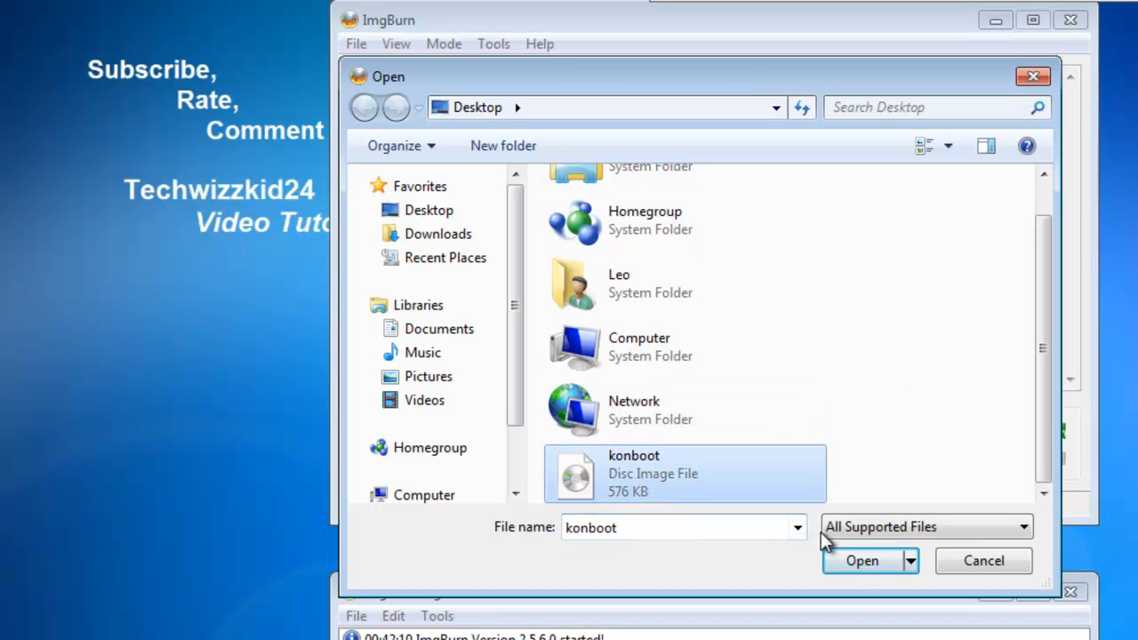
pyautogui.click(861, 560)
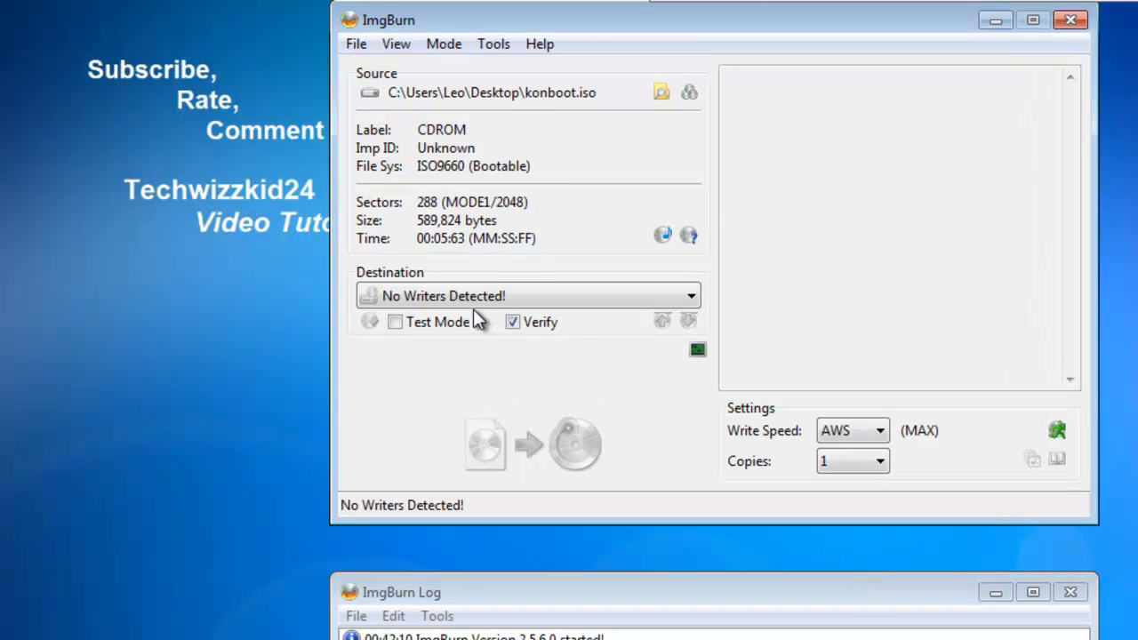
pyautogui.moveTo(448, 303)
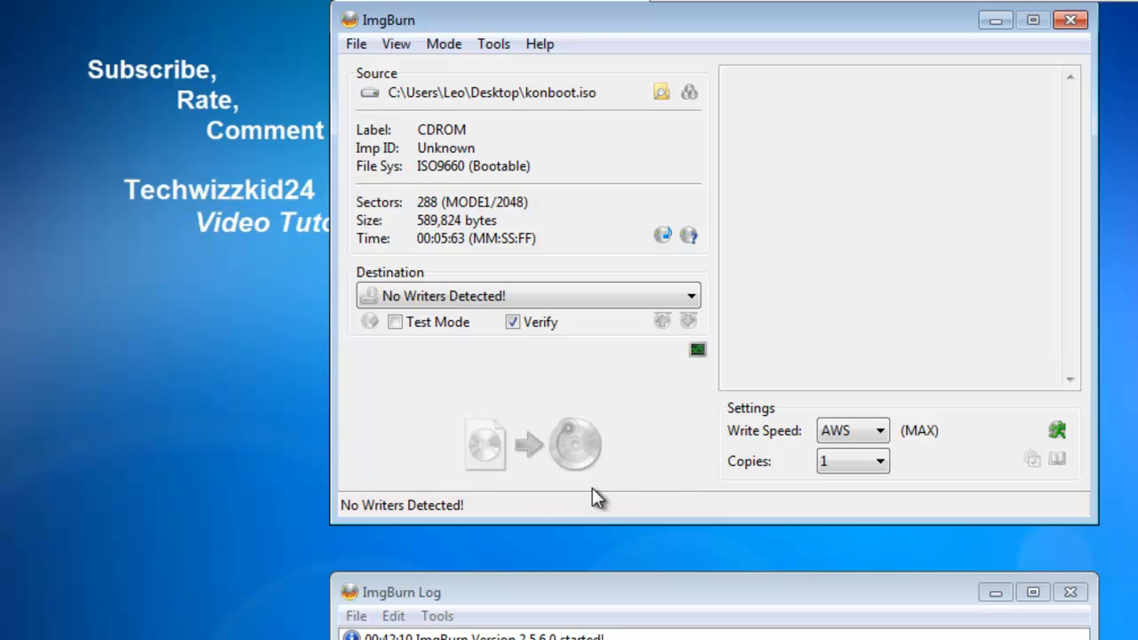
pyautogui.moveTo(622, 460)
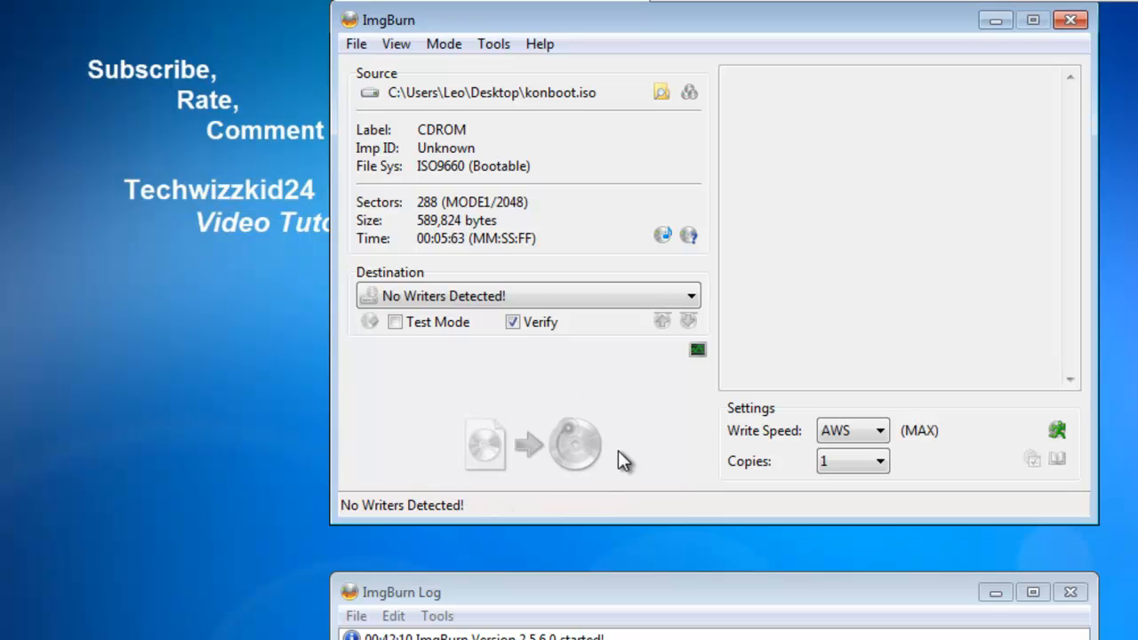
pyautogui.moveTo(469, 418)
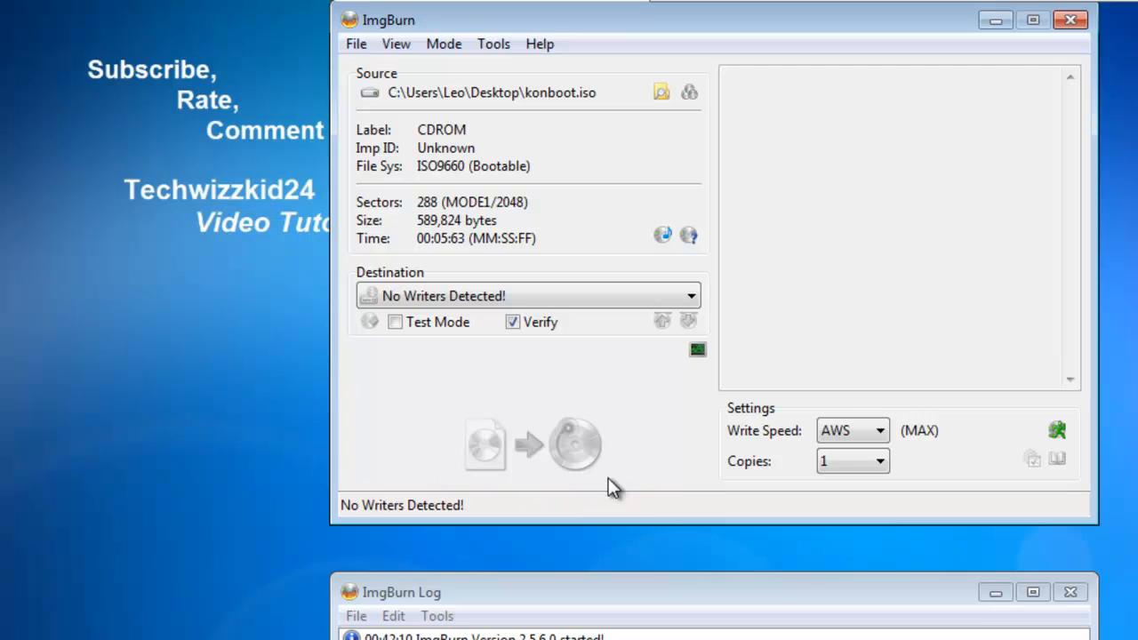
pyautogui.moveTo(701, 508)
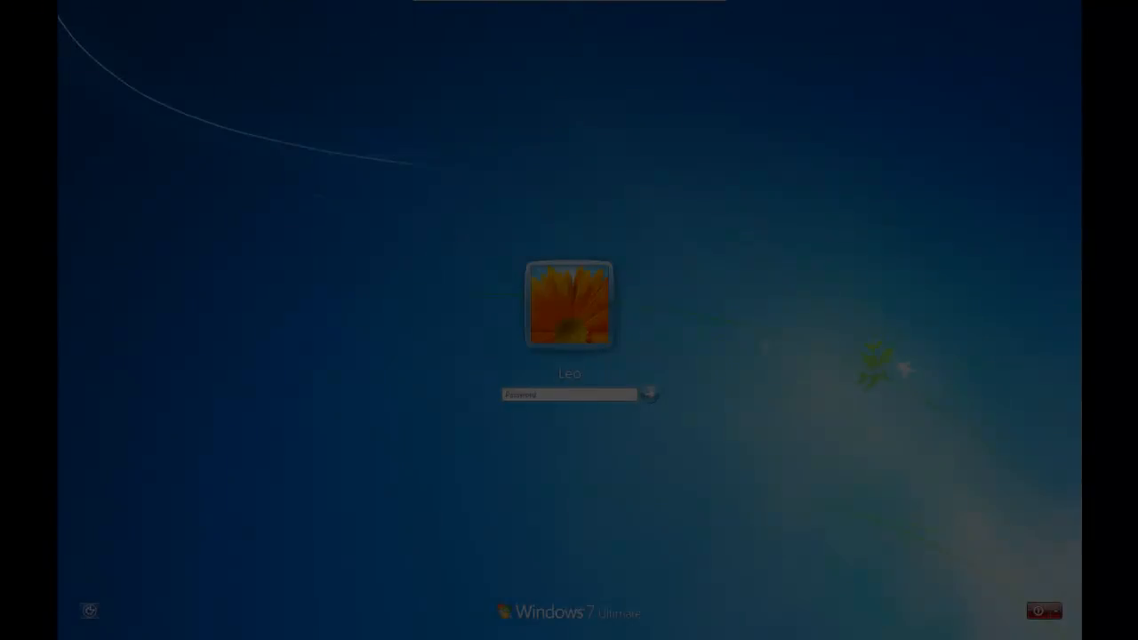
# - Dismiss the incorrect password message at logon and restart the computer
pyautogui.click(647, 395)
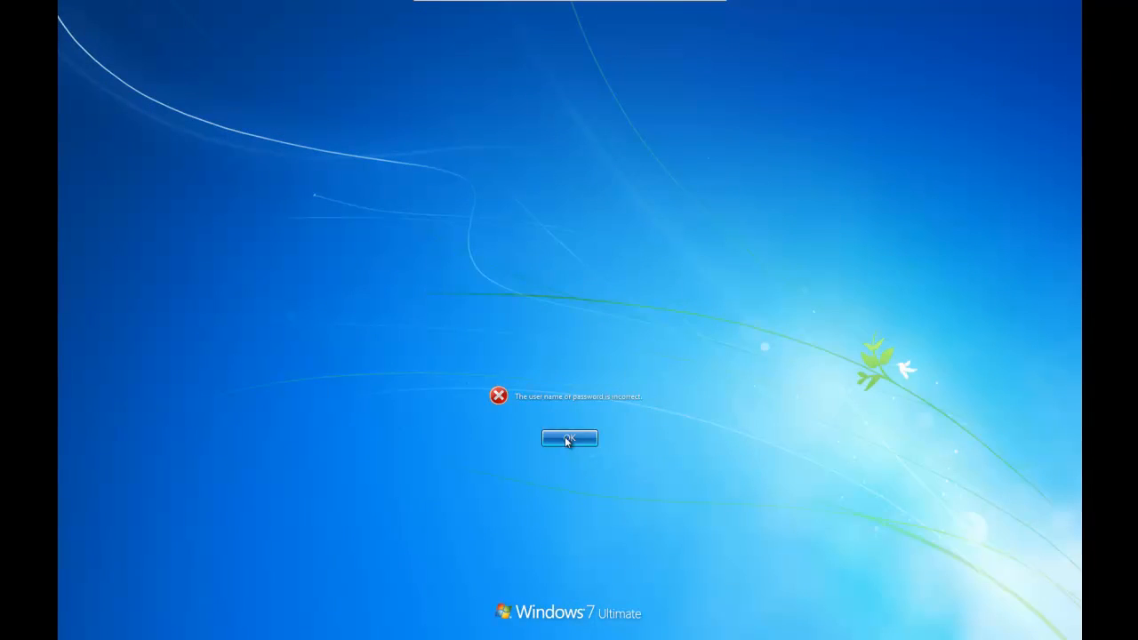
pyautogui.click(569, 437)
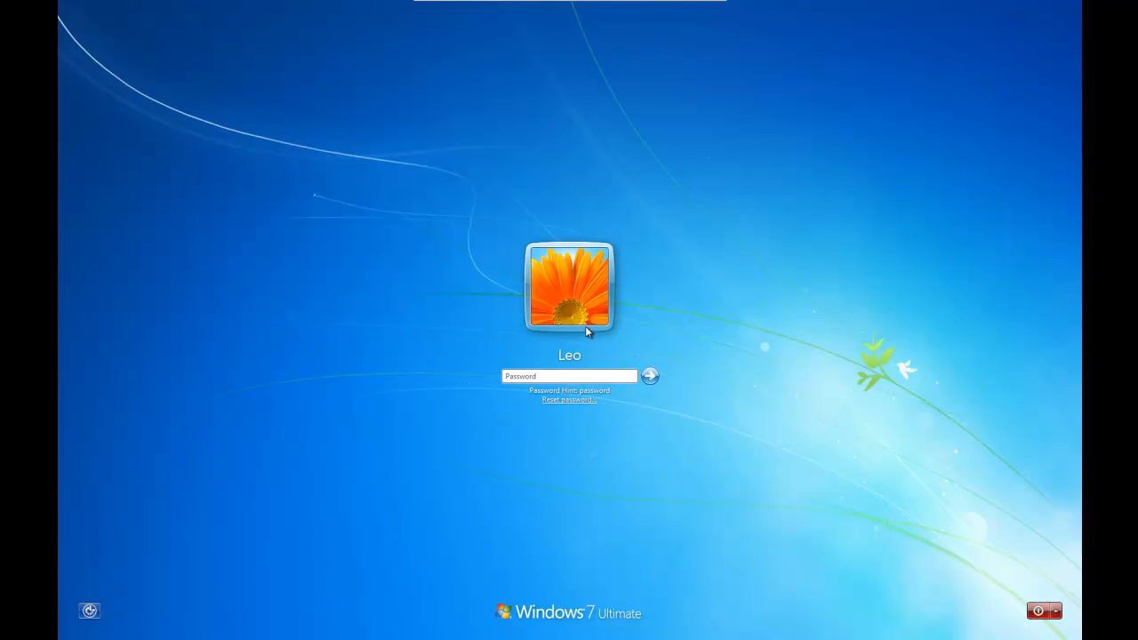
pyautogui.click(1057, 611)
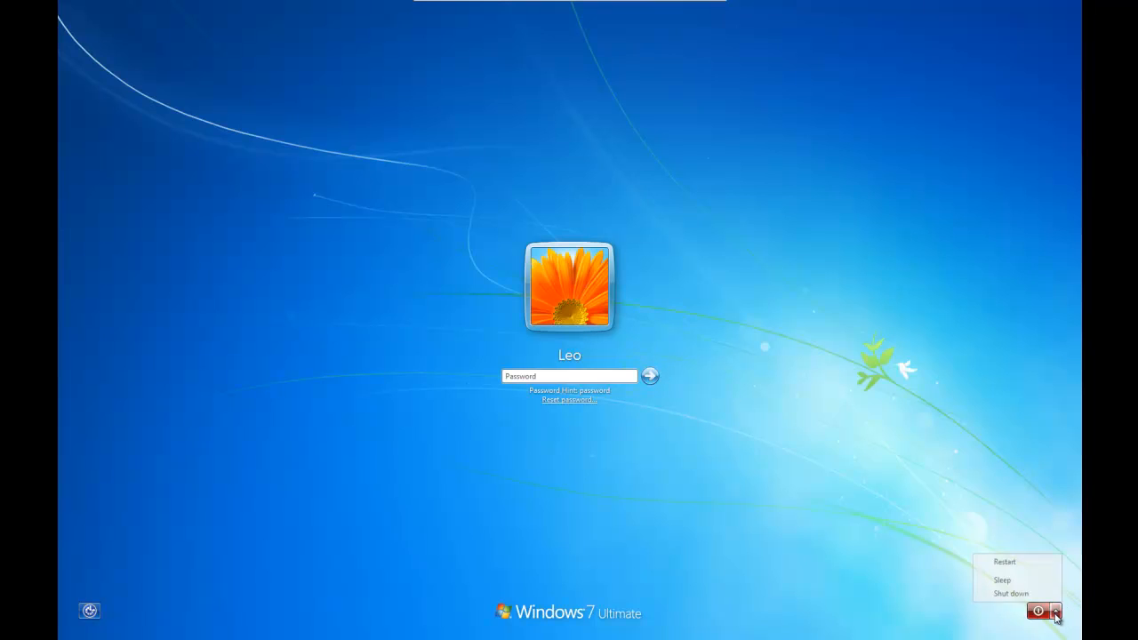
pyautogui.click(1010, 594)
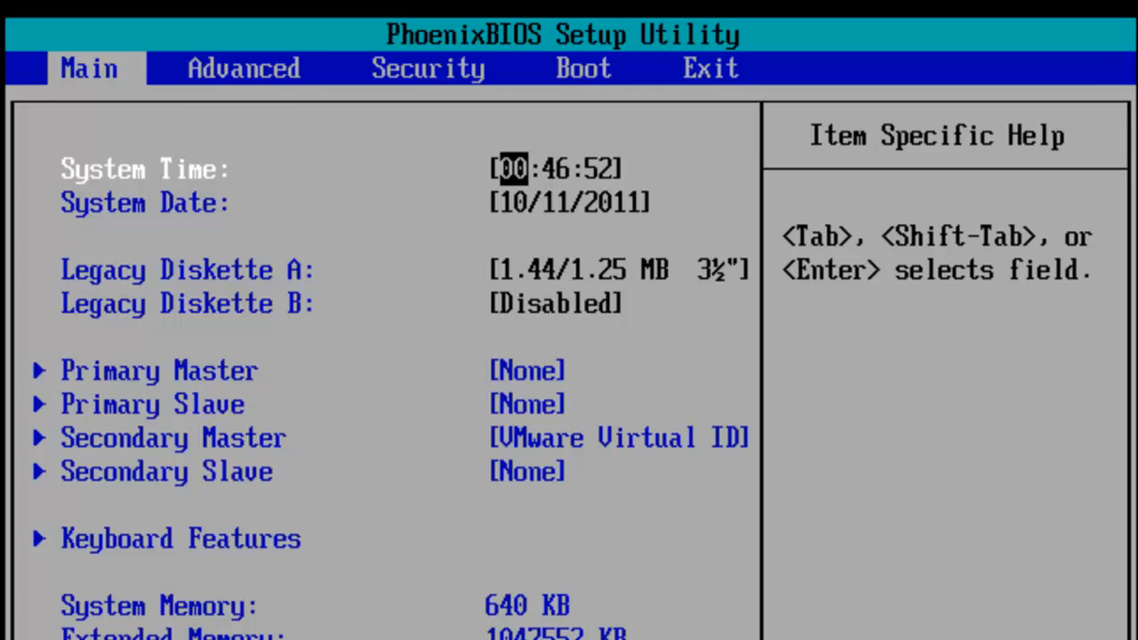
# - Show the BIOS Boot device order and move through the CD-ROM and Removable Devices entries
pyautogui.click(584, 68)
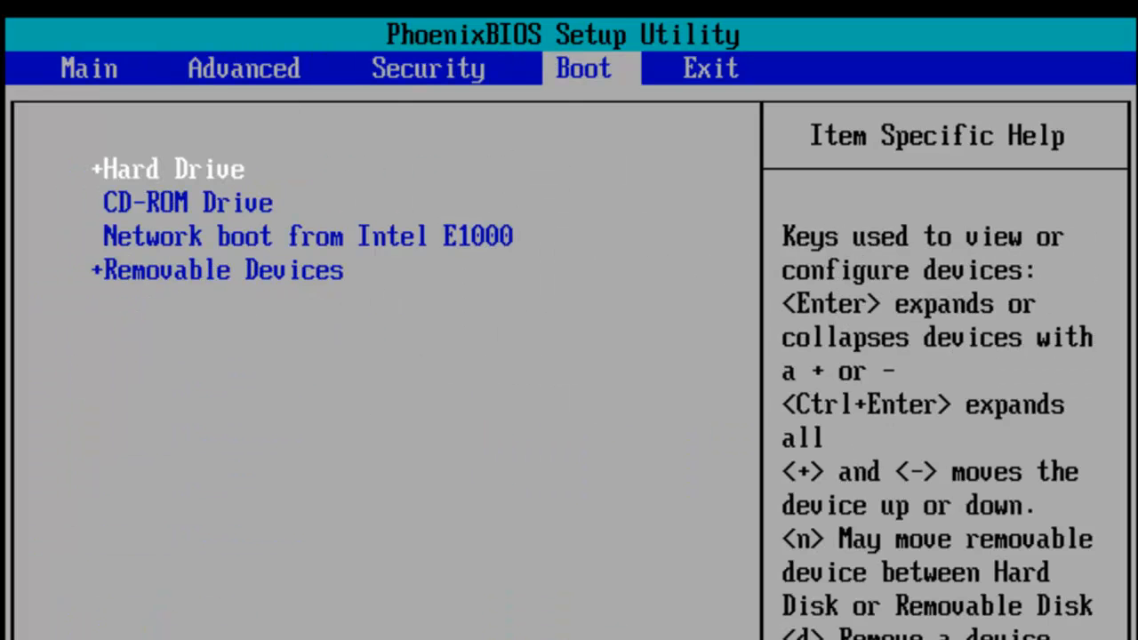
pyautogui.press('down')
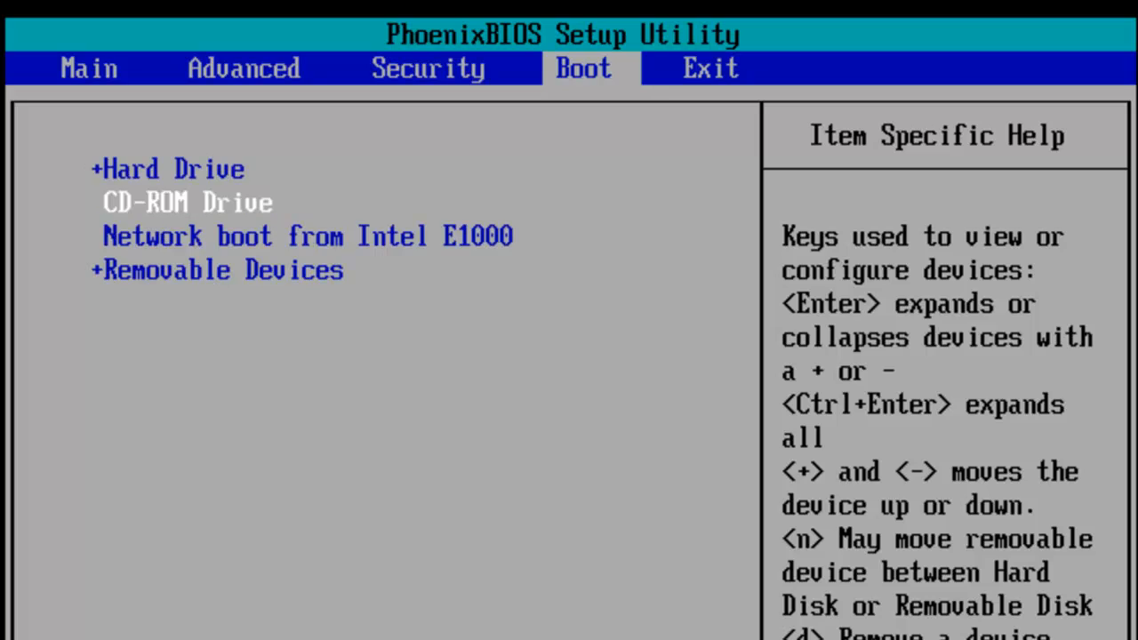
pyautogui.press('Down')
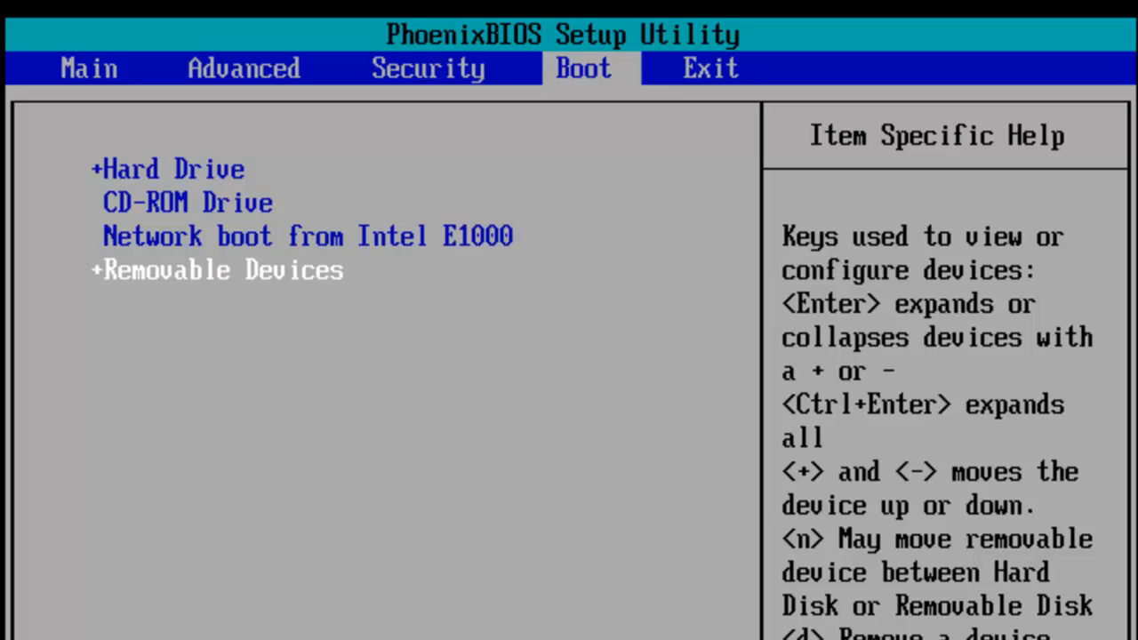
pyautogui.press('Up')
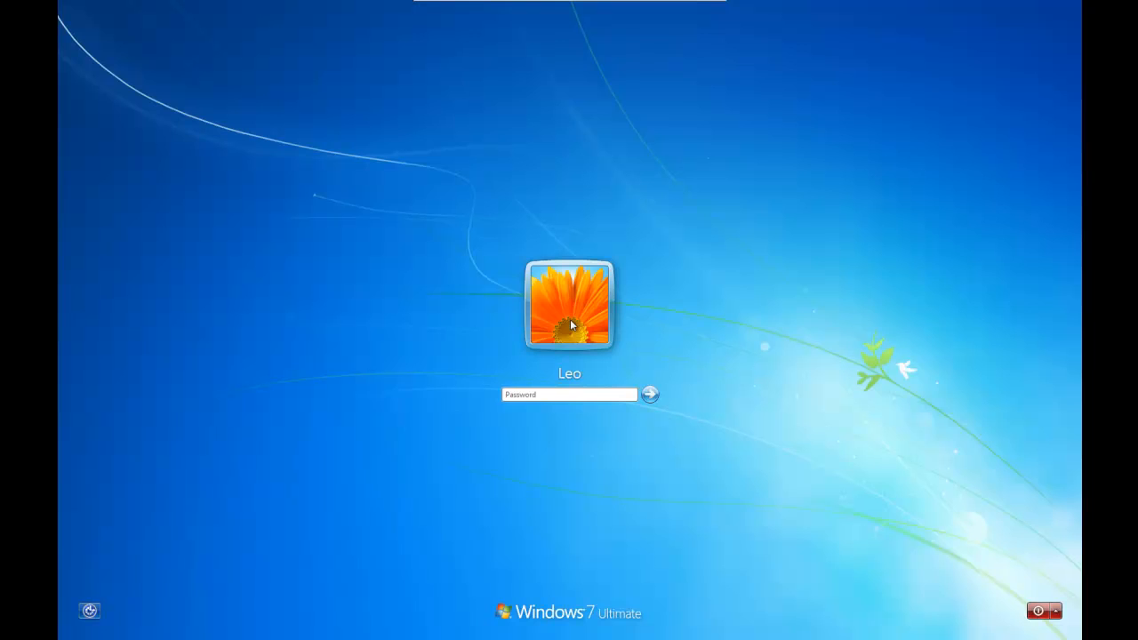
pyautogui.moveTo(260, 263)
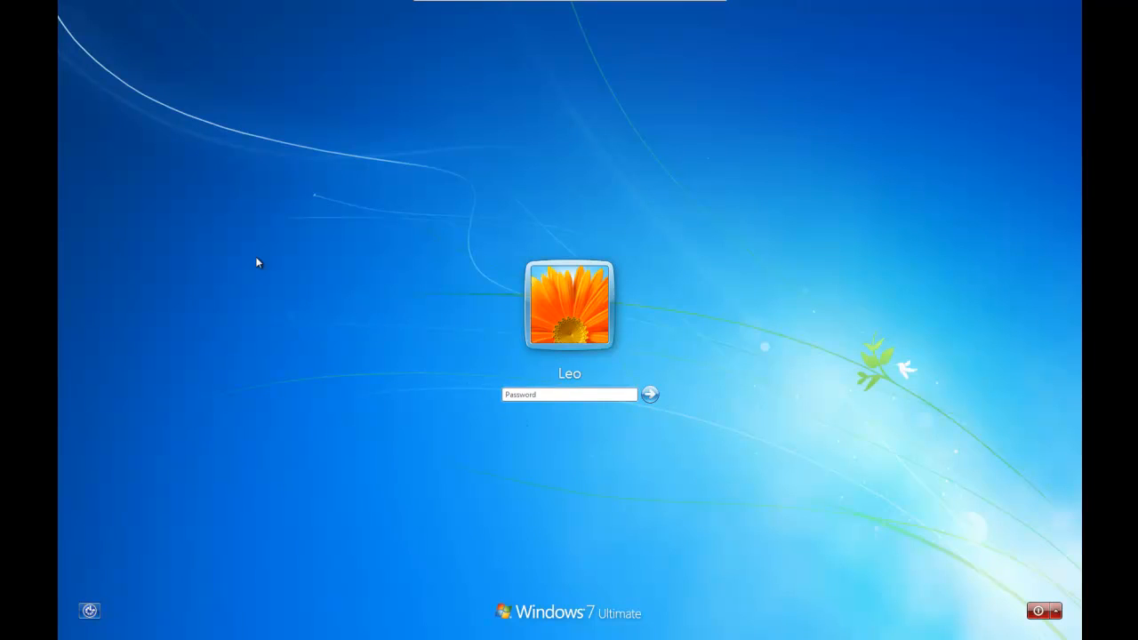
pyautogui.moveTo(224, 245)
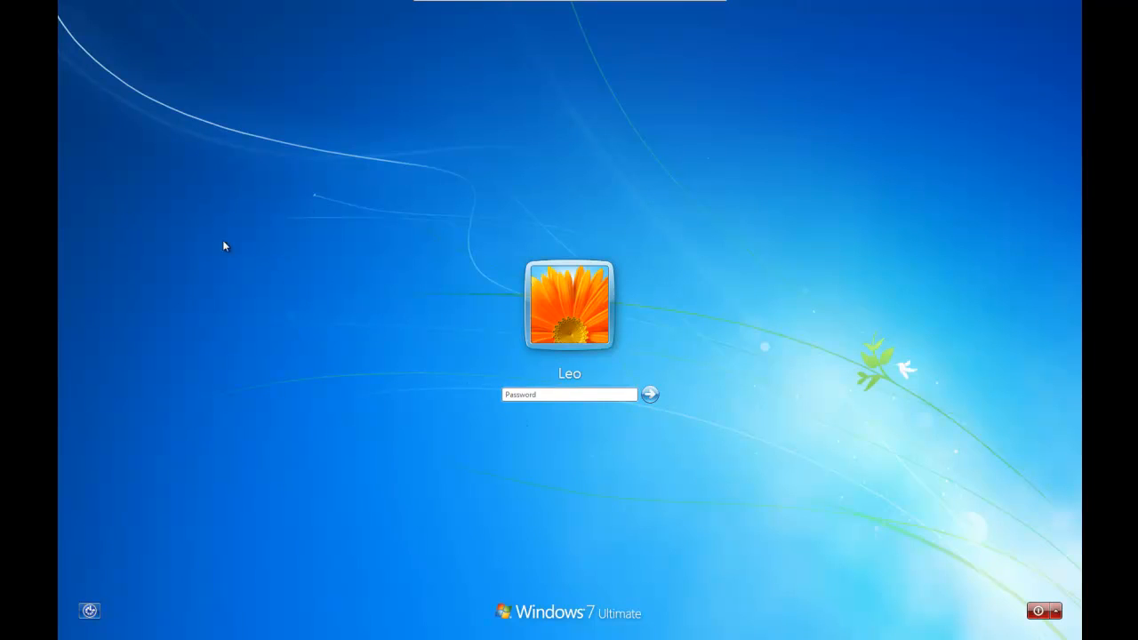
# - Log in to the Windows 7 account with an empty password and reach the desktop
pyautogui.click(649, 395)
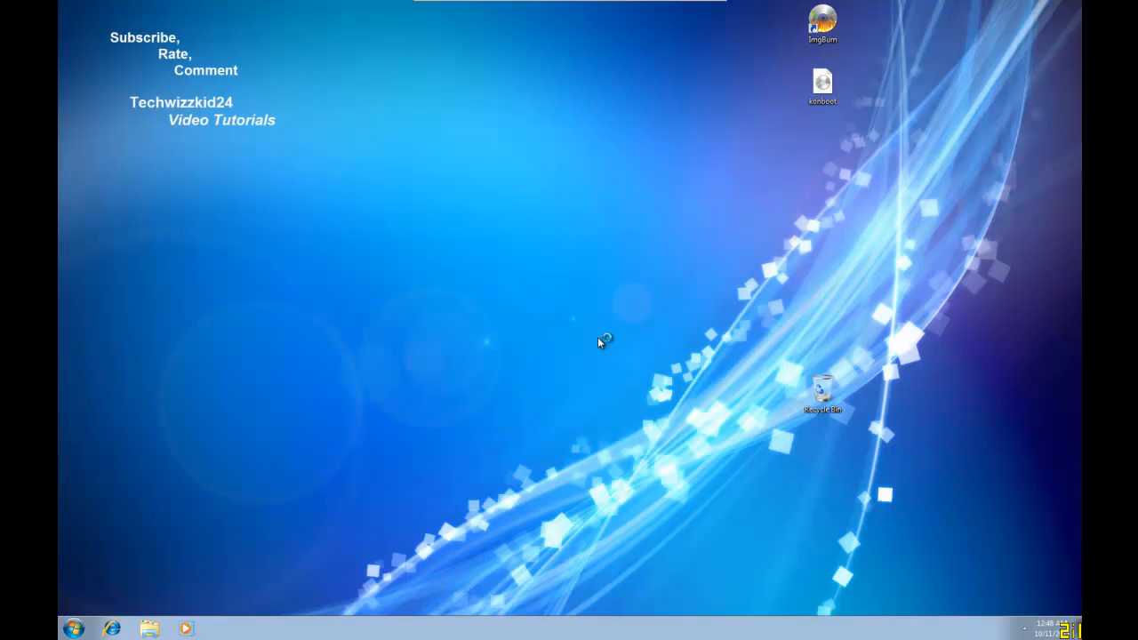
pyautogui.moveTo(553, 331)
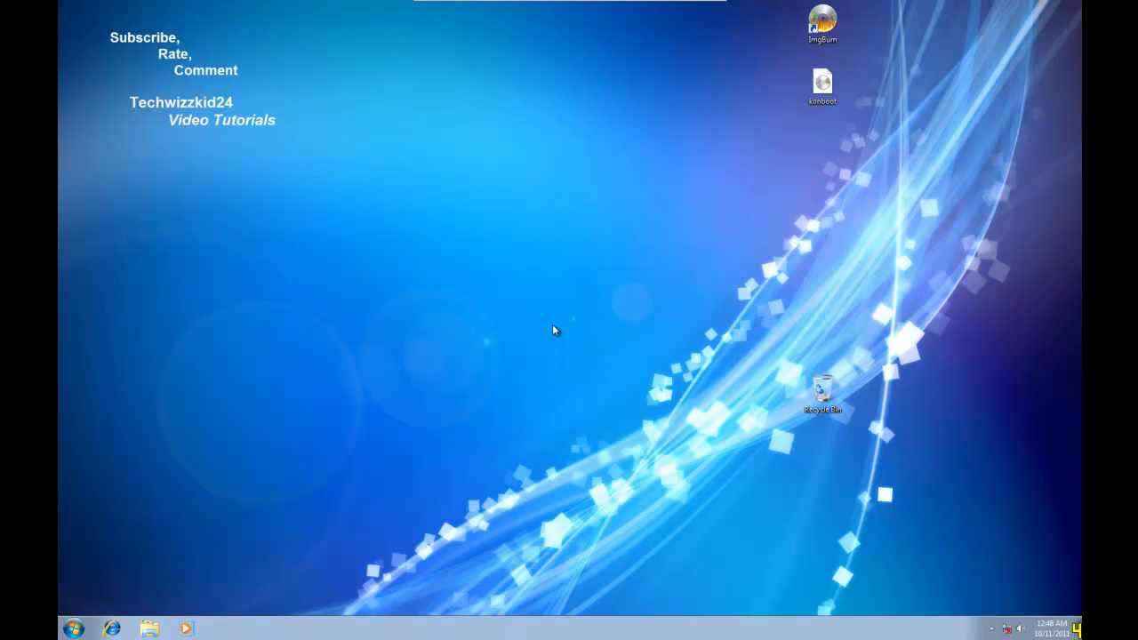